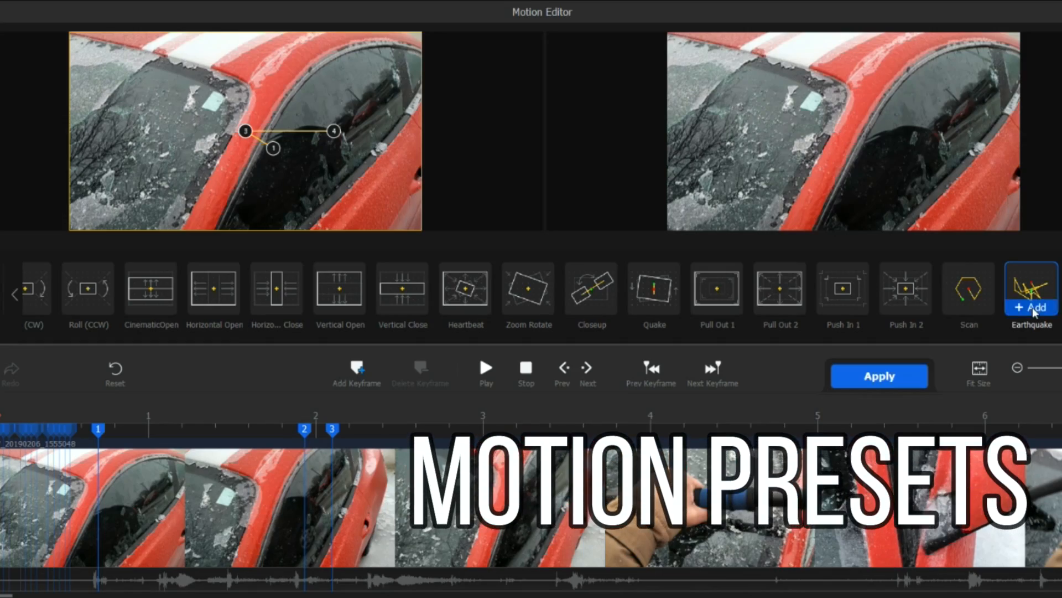
Add the Earthquake motion preset to the car clip in the Motion Editor
click(1029, 309)
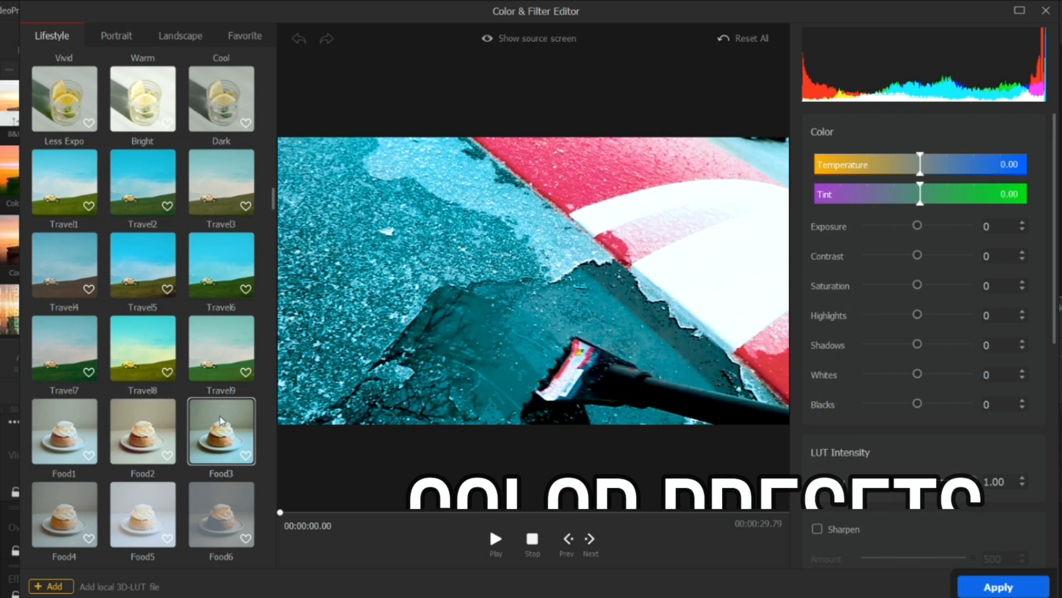
Preview the Cinematic2 and Cinematic1 colour presets from the Lifestyle list on the clip
scroll(down, 3)
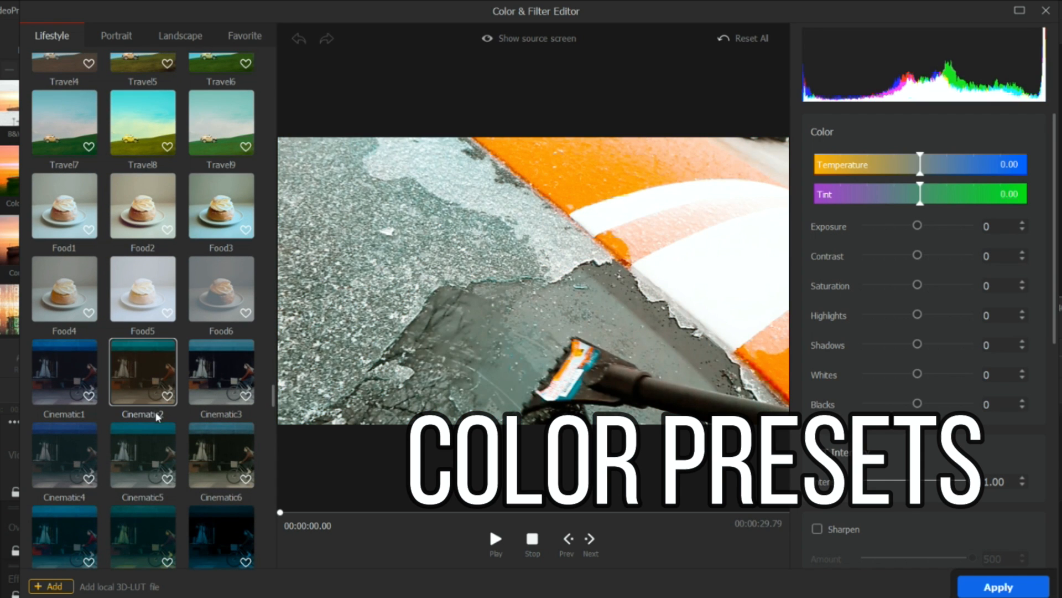
click(64, 372)
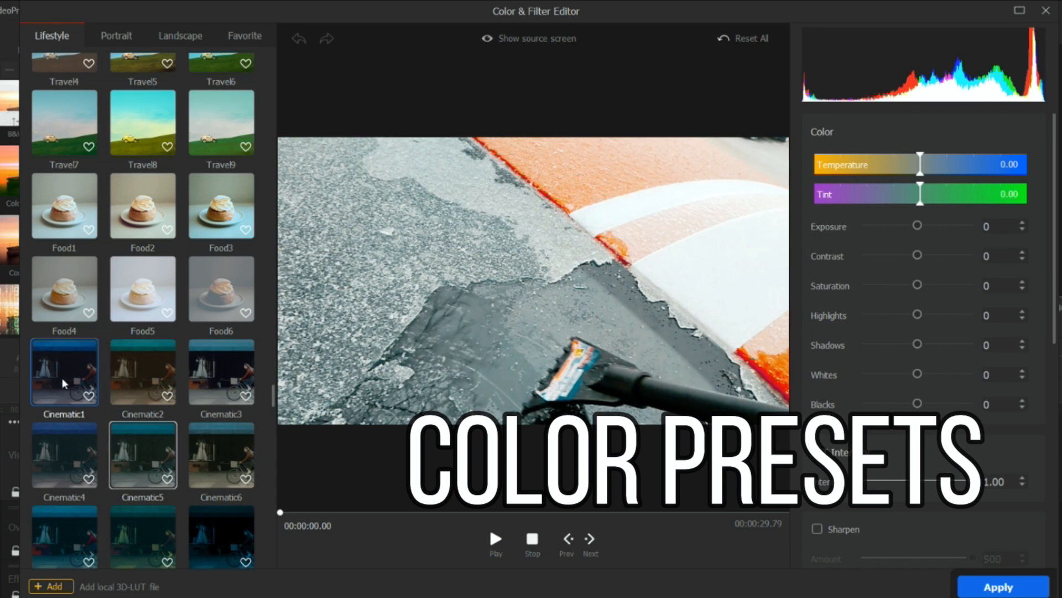
click(64, 371)
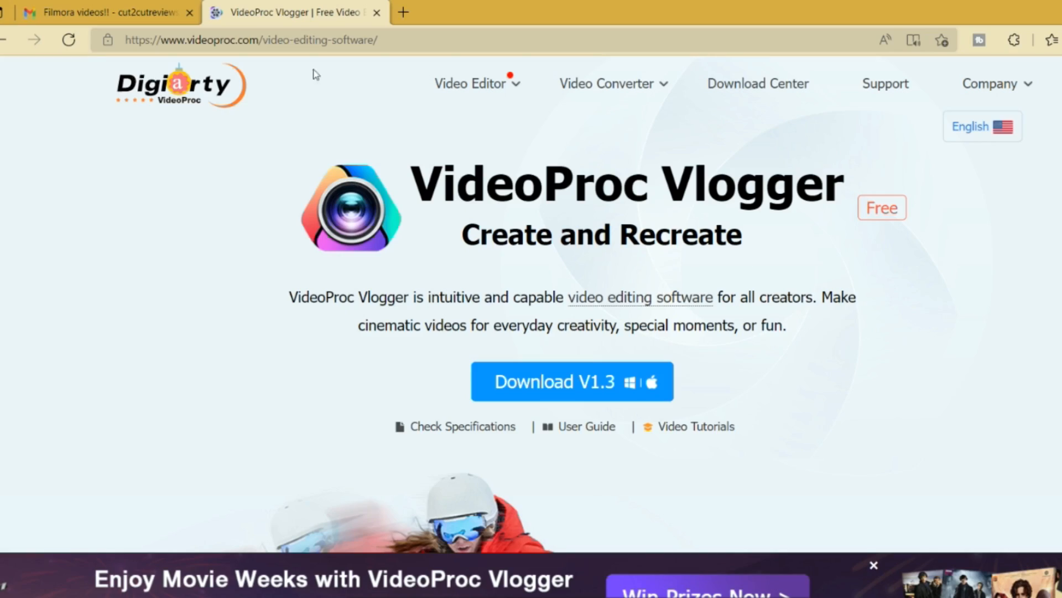
mouse_move(244, 87)
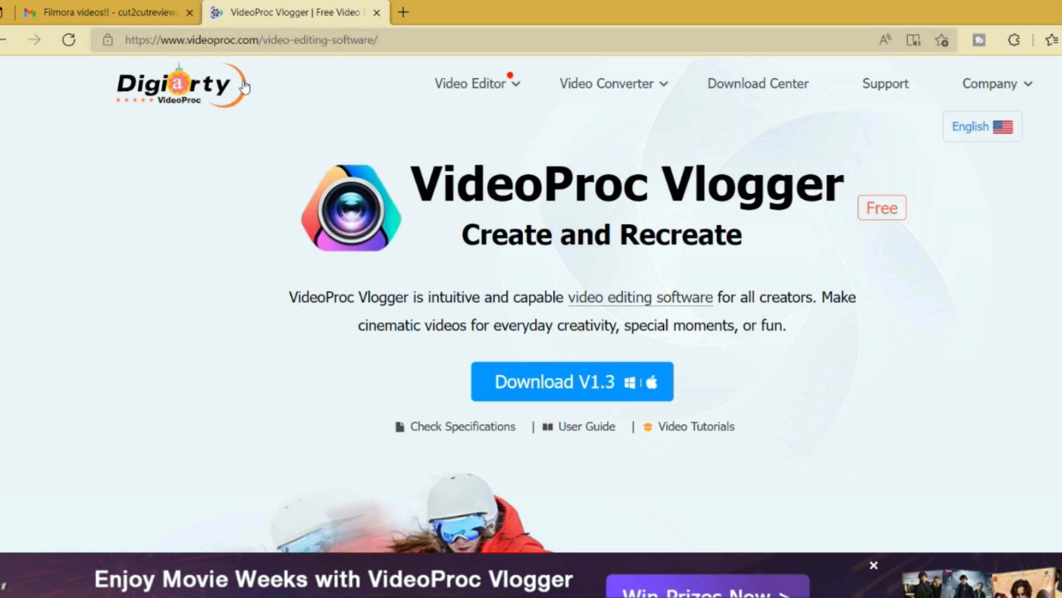
mouse_move(762, 321)
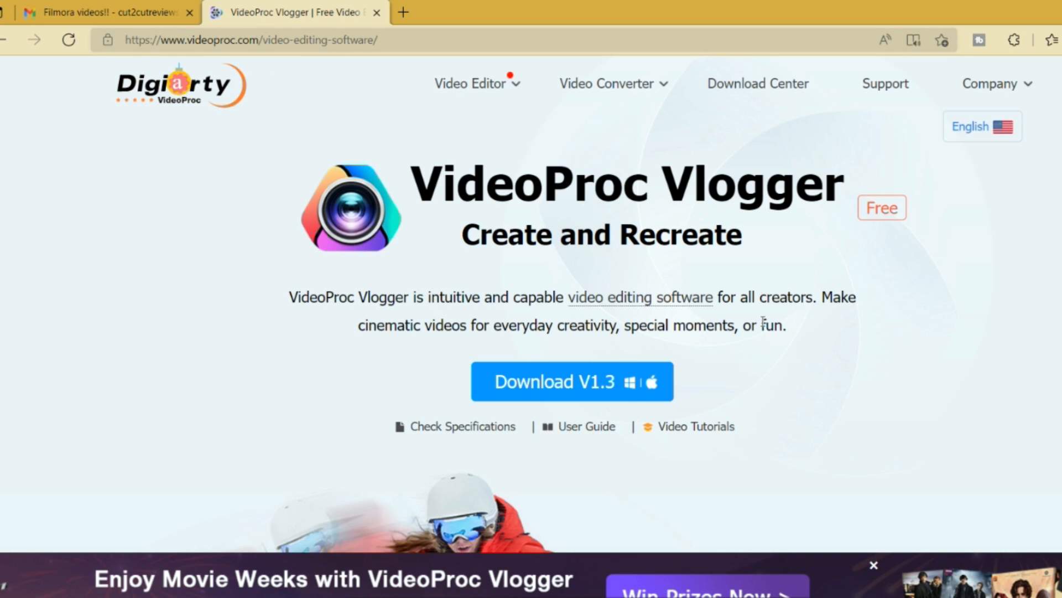
mouse_move(542, 400)
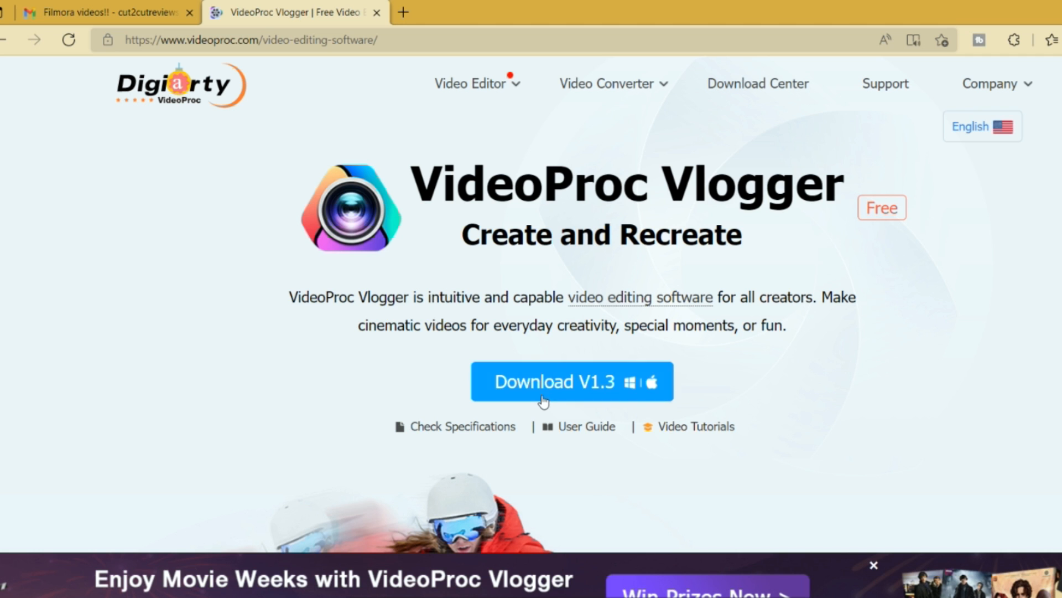
mouse_move(974, 412)
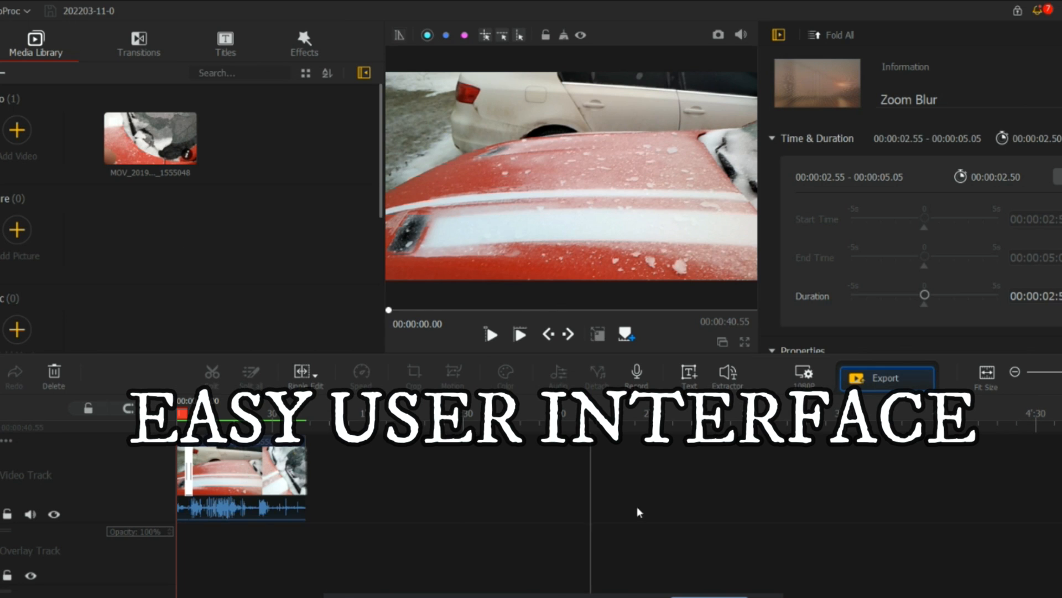
mouse_move(400, 192)
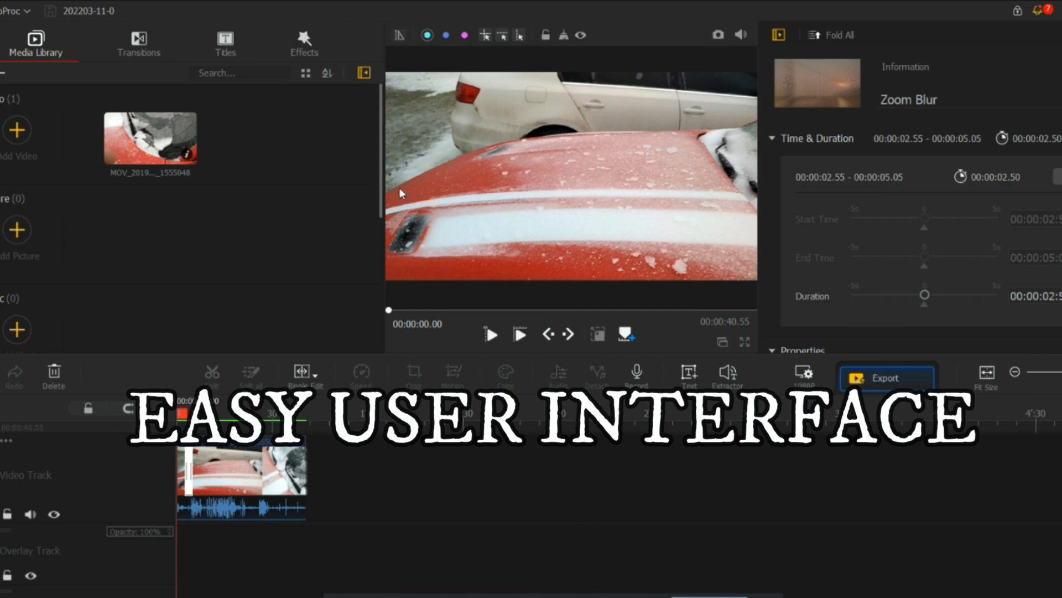
mouse_move(689, 108)
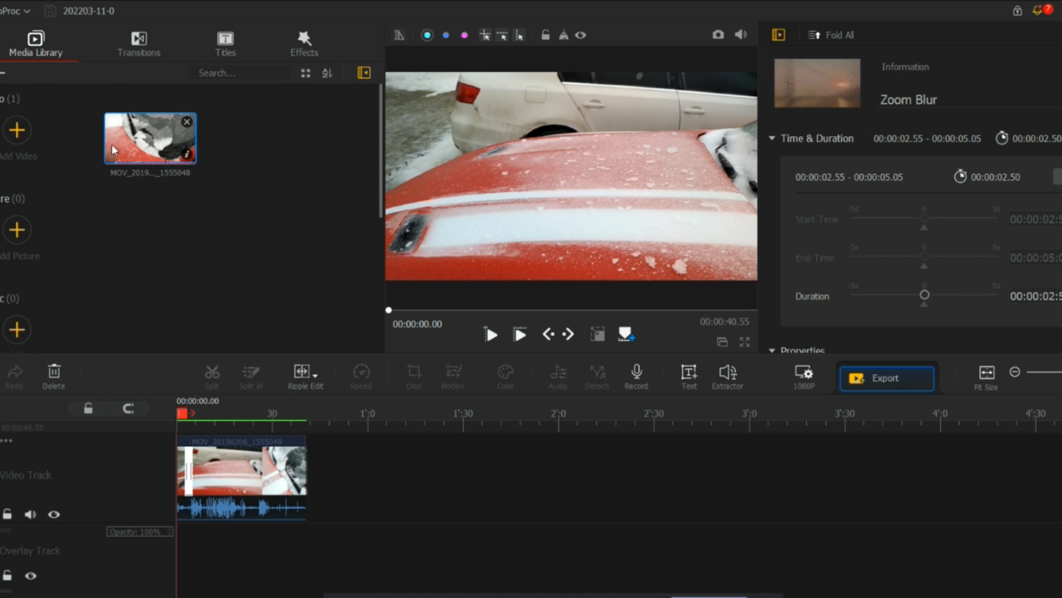
mouse_move(224, 381)
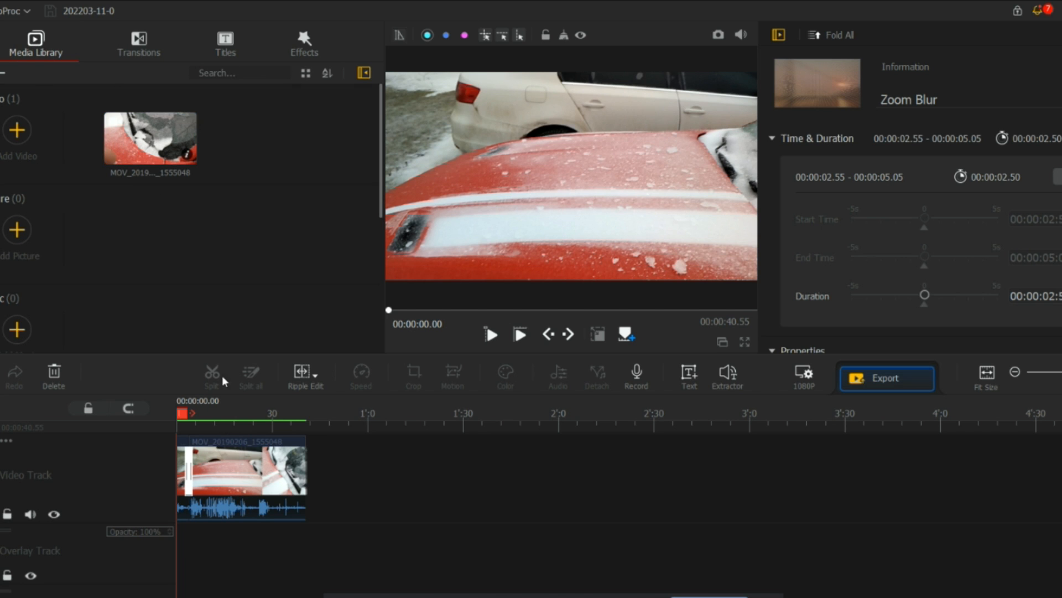
mouse_move(214, 428)
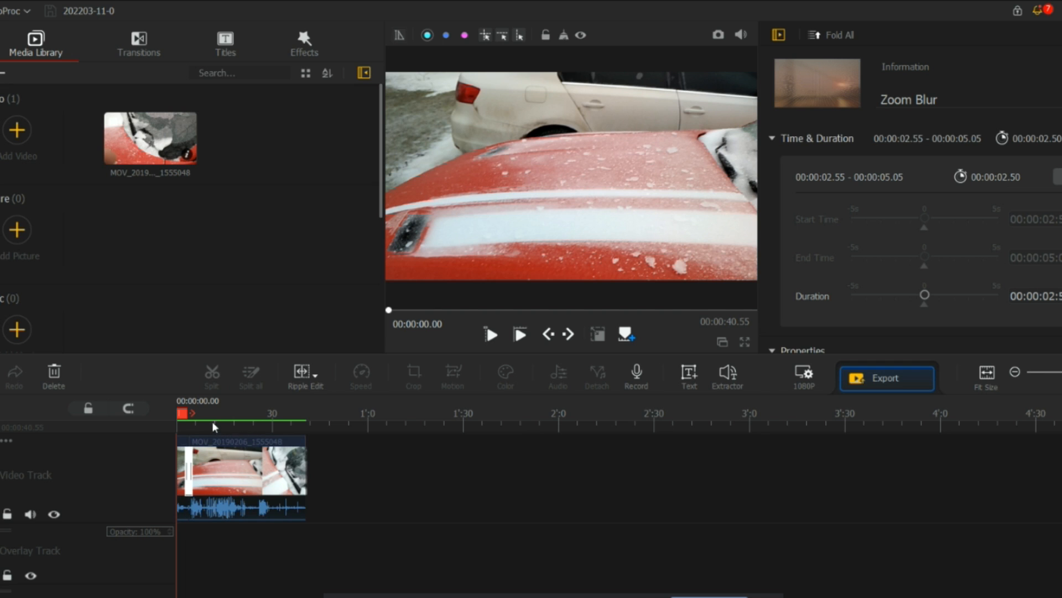
mouse_move(294, 397)
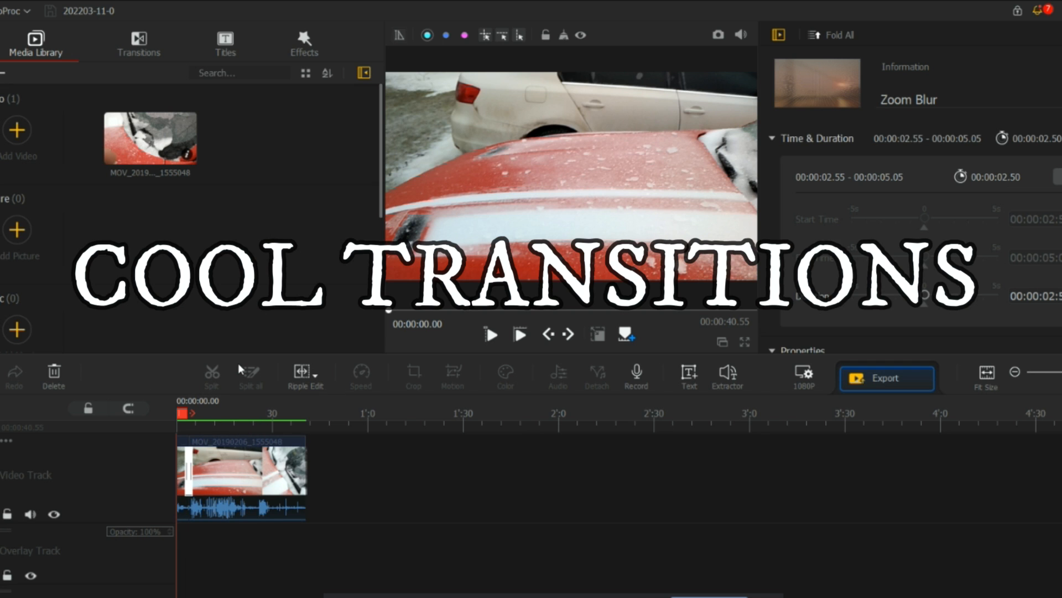
mouse_move(250, 372)
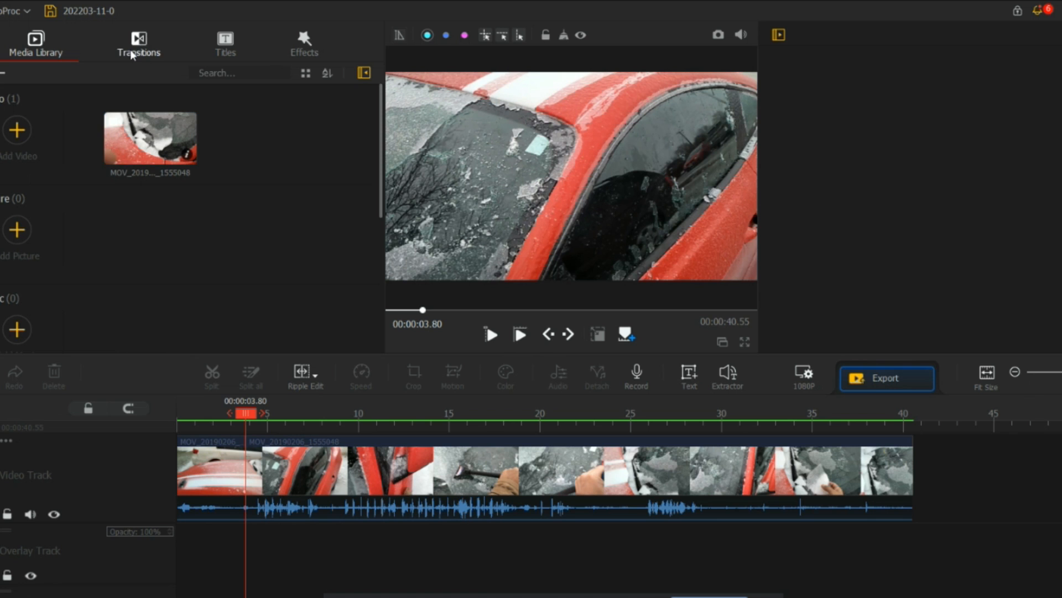
Browse the Transitions library down to the Zoom Blur transition
click(139, 43)
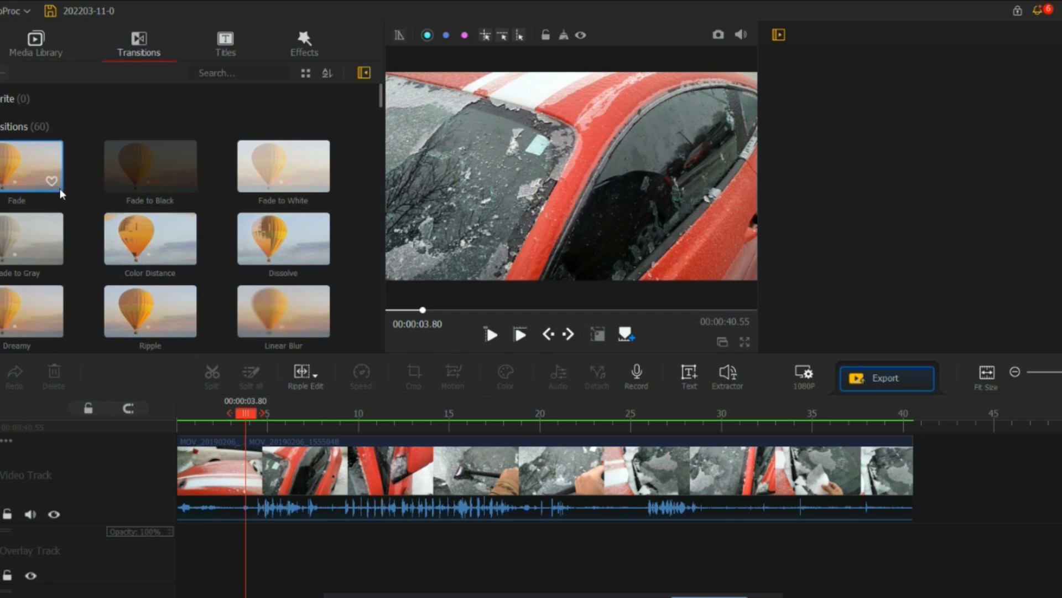
scroll(down, 3)
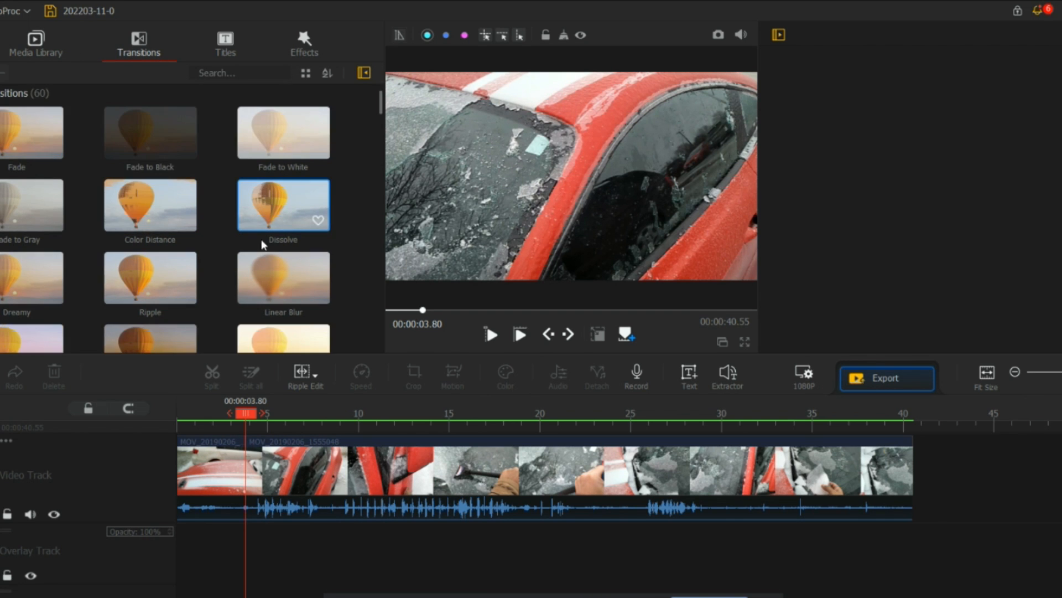
scroll(down, 3)
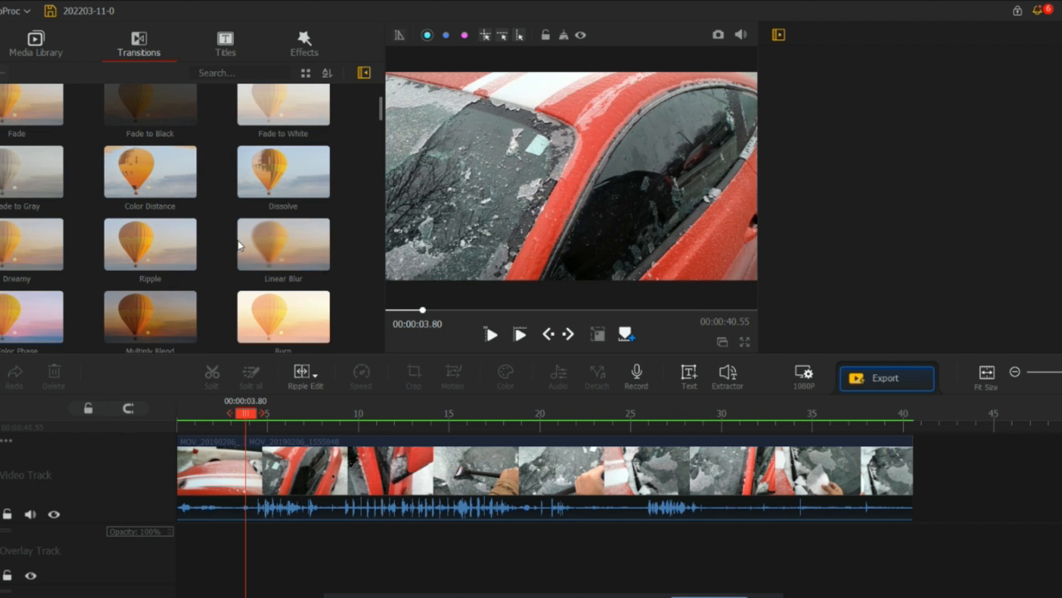
scroll(down, 3)
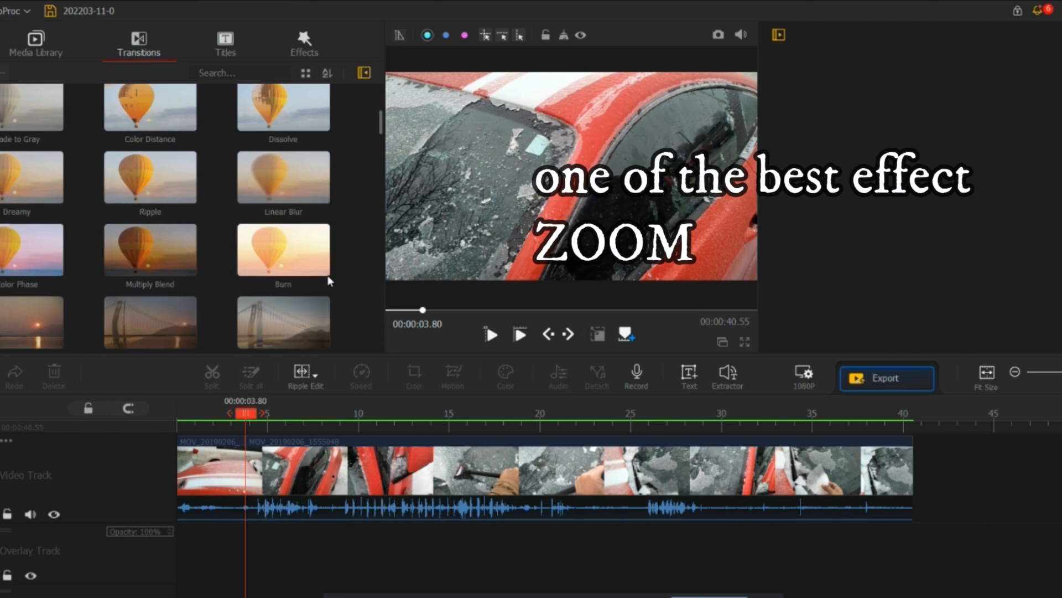
scroll(down, 3)
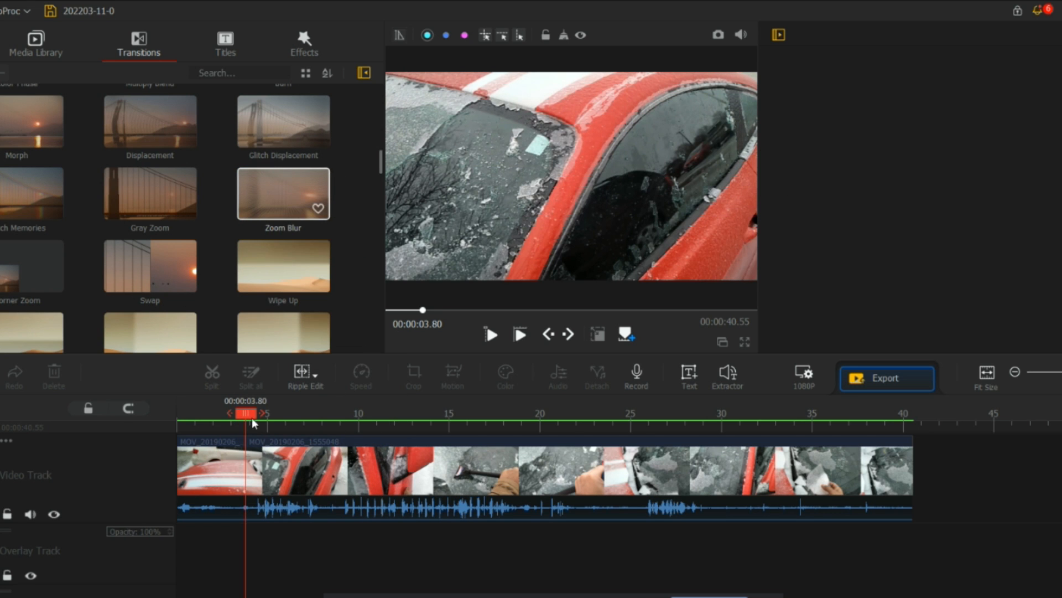
mouse_move(219, 384)
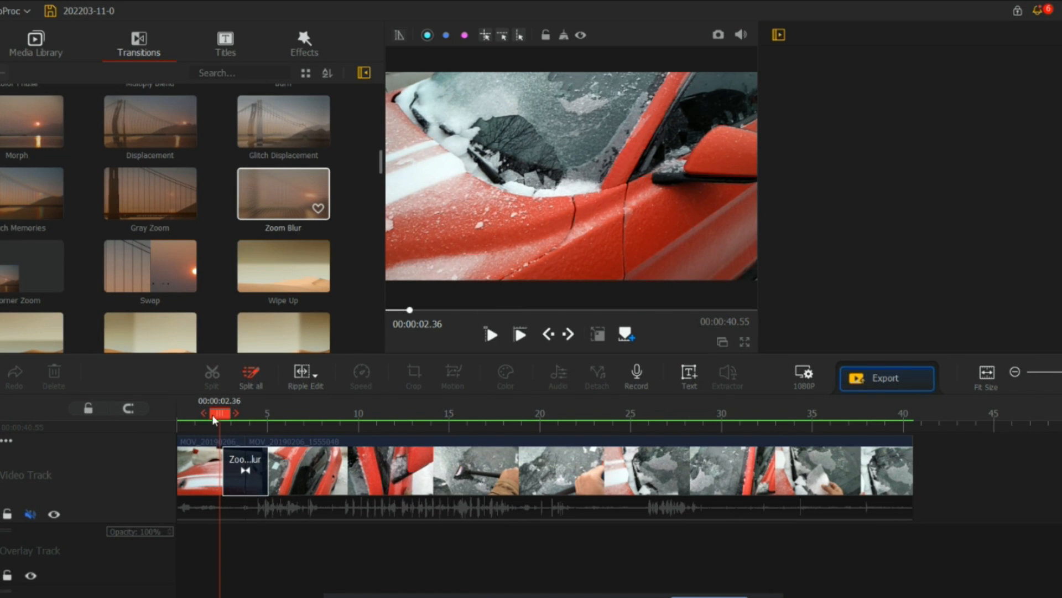
mouse_move(237, 409)
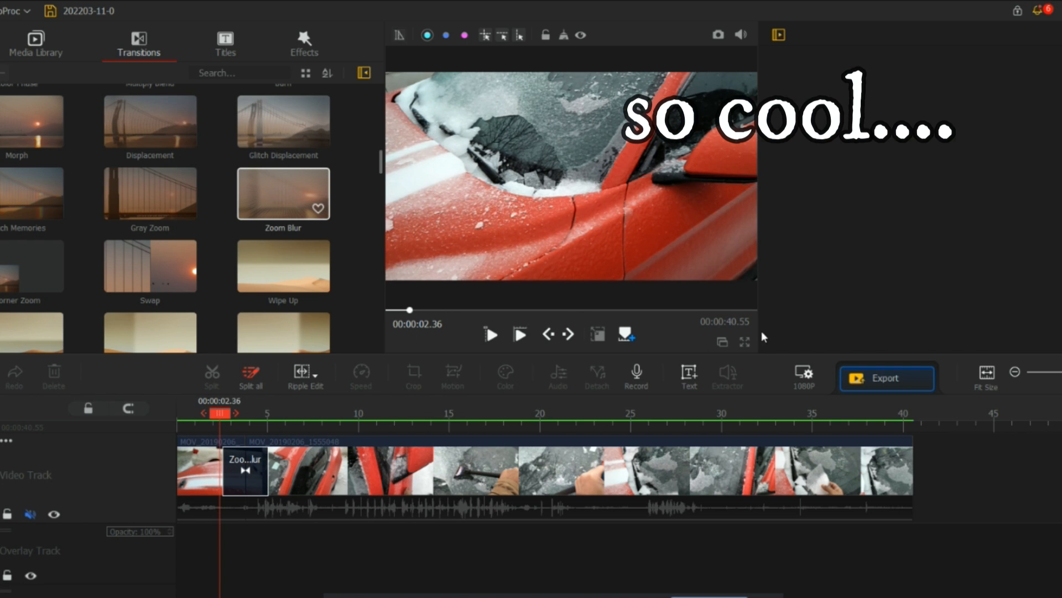
Apply Glitch Memories at the first split, add a credit title on the overlay track, and return the playhead to the start
click(743, 342)
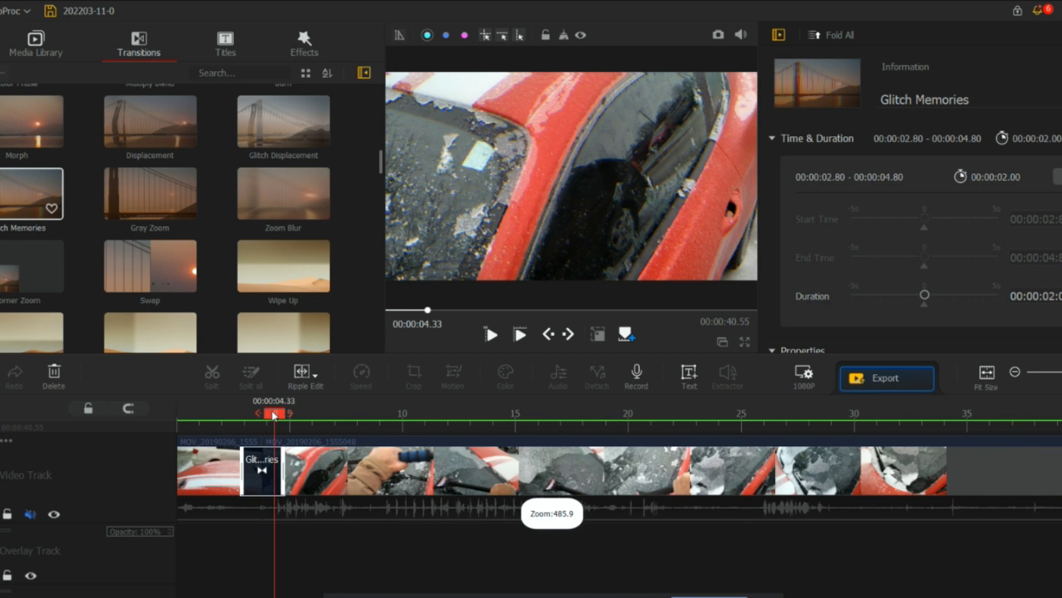
click(490, 334)
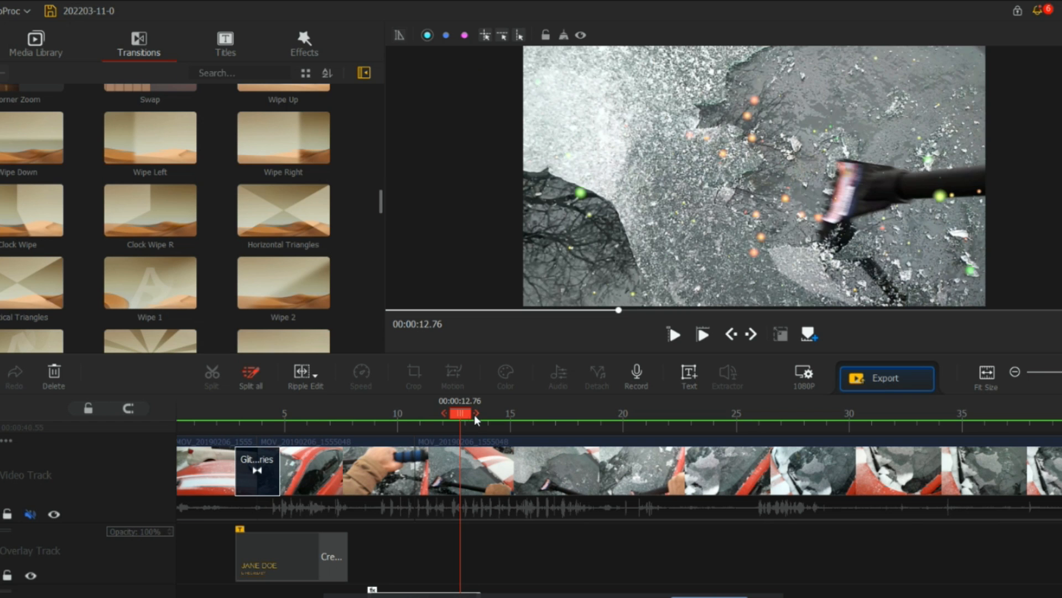
click(183, 412)
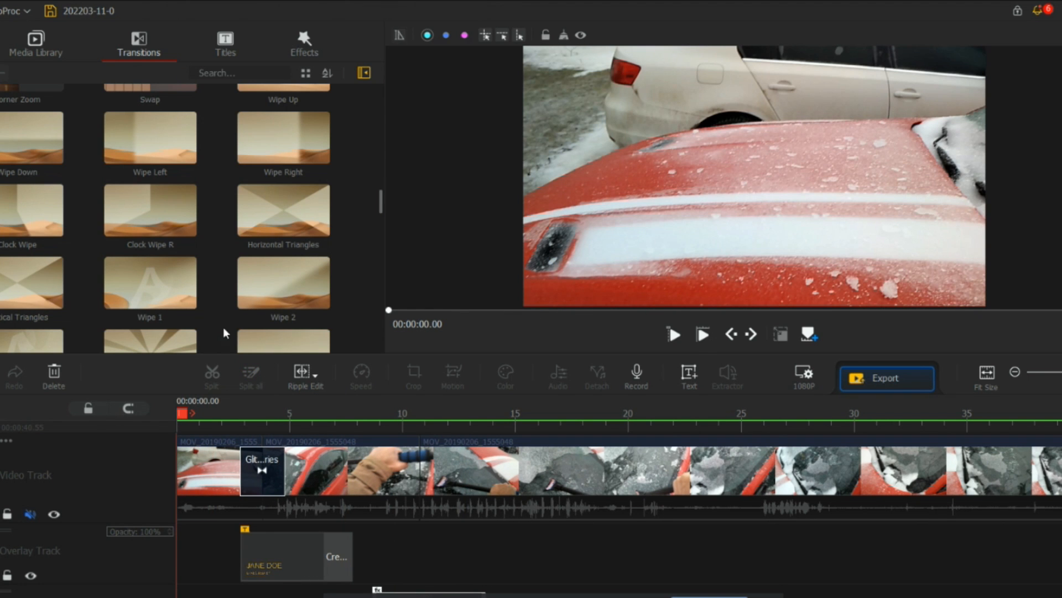
click(225, 44)
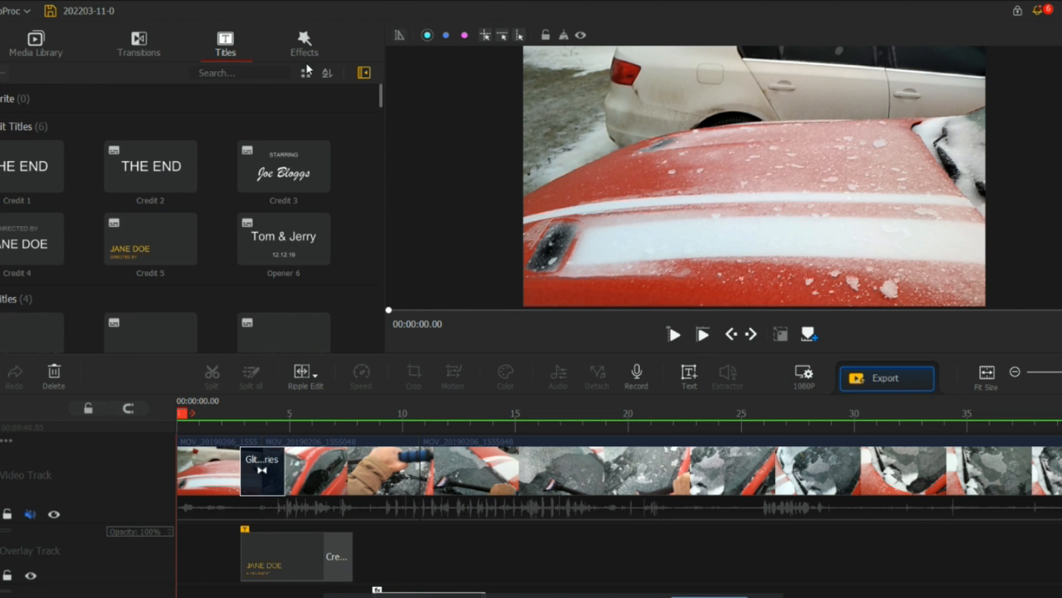
mouse_move(360, 62)
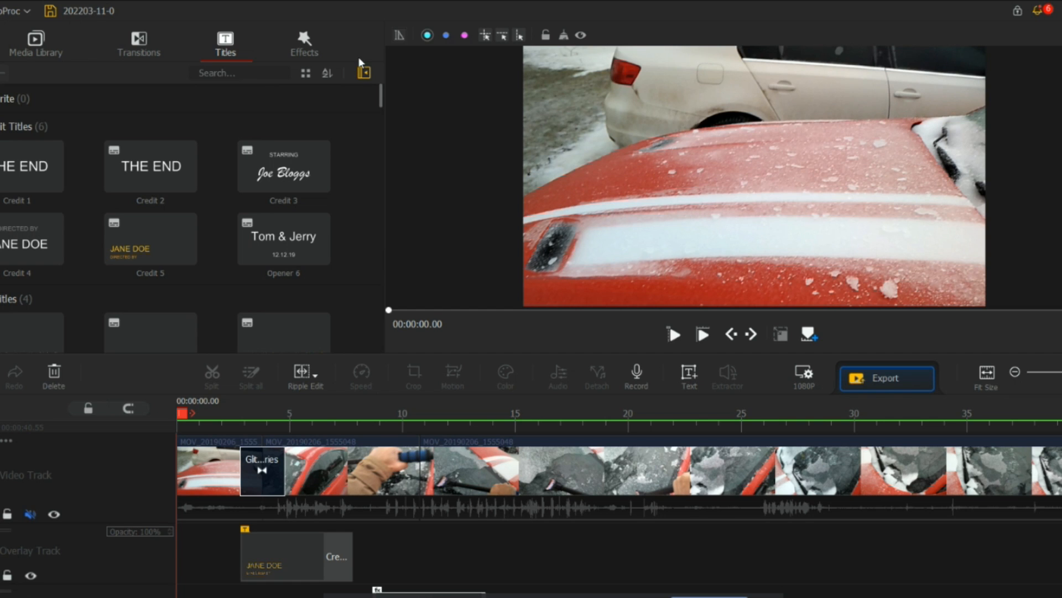
mouse_move(326, 167)
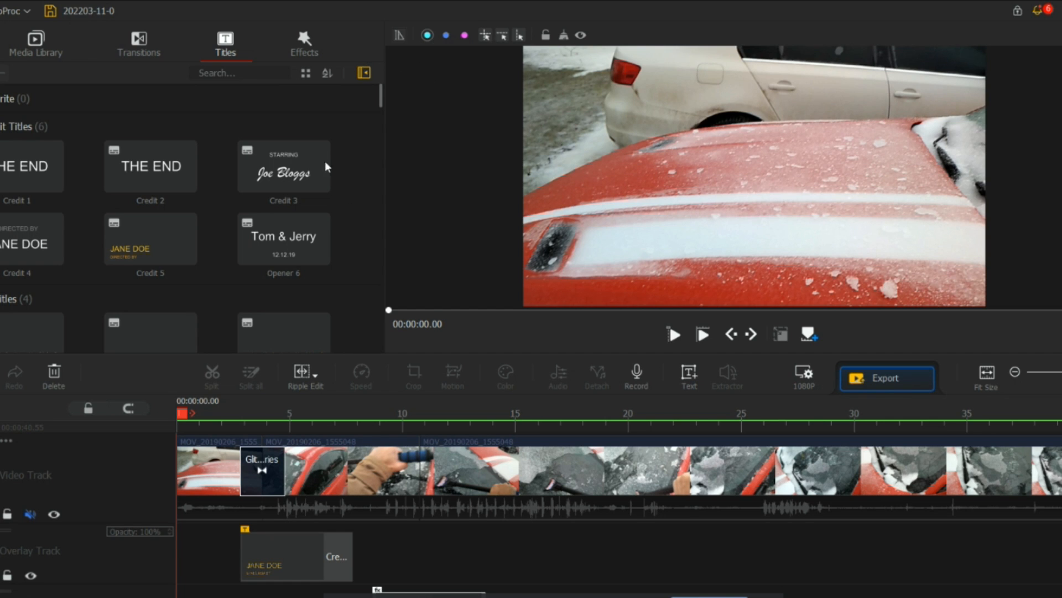
mouse_move(235, 186)
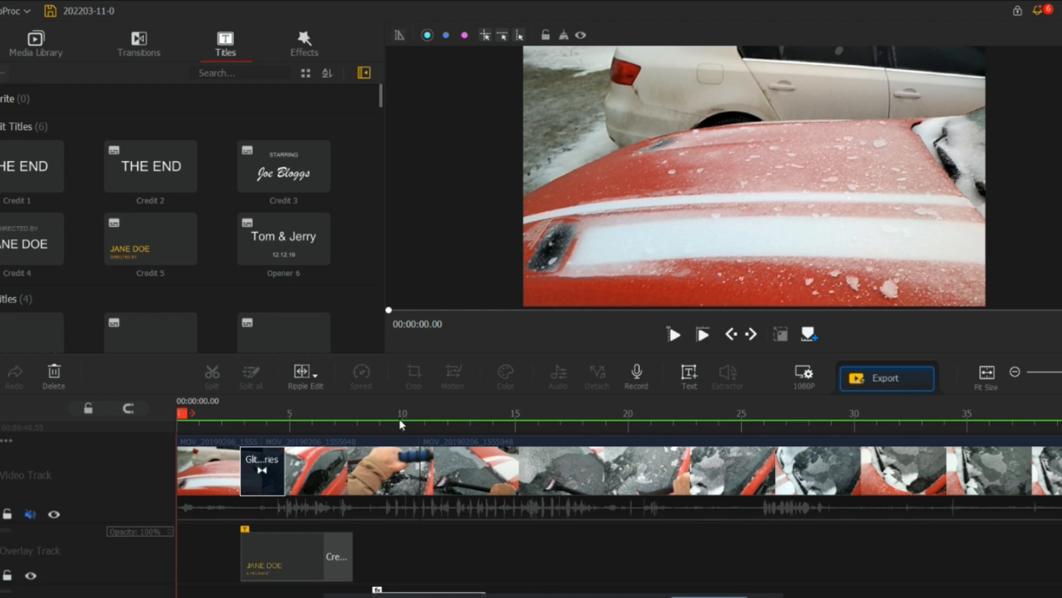
mouse_move(455, 387)
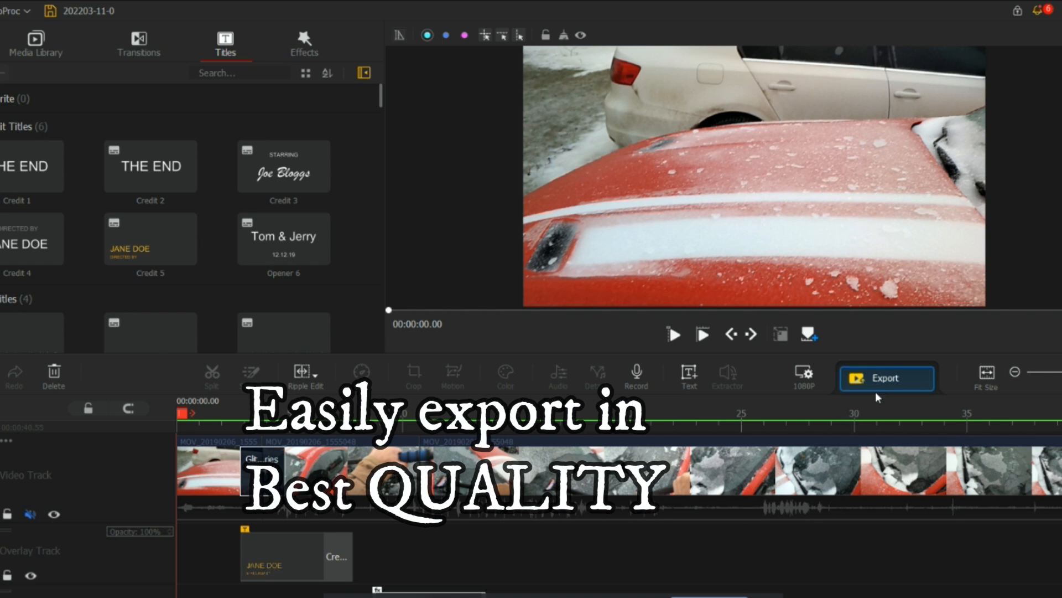
click(886, 378)
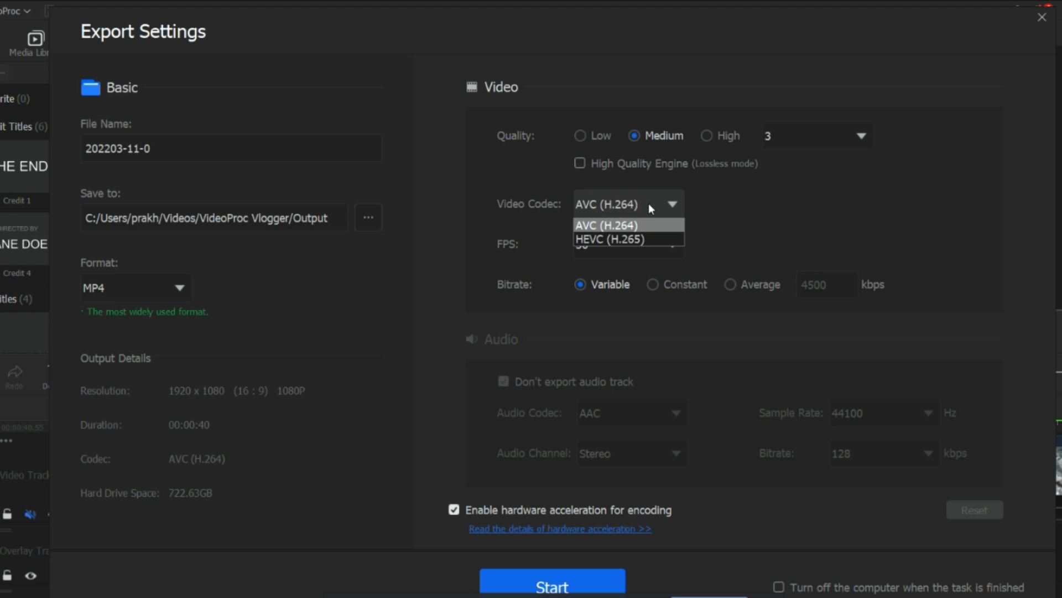
Keep AVC (H.264) as the codec and set export quality to High
click(607, 224)
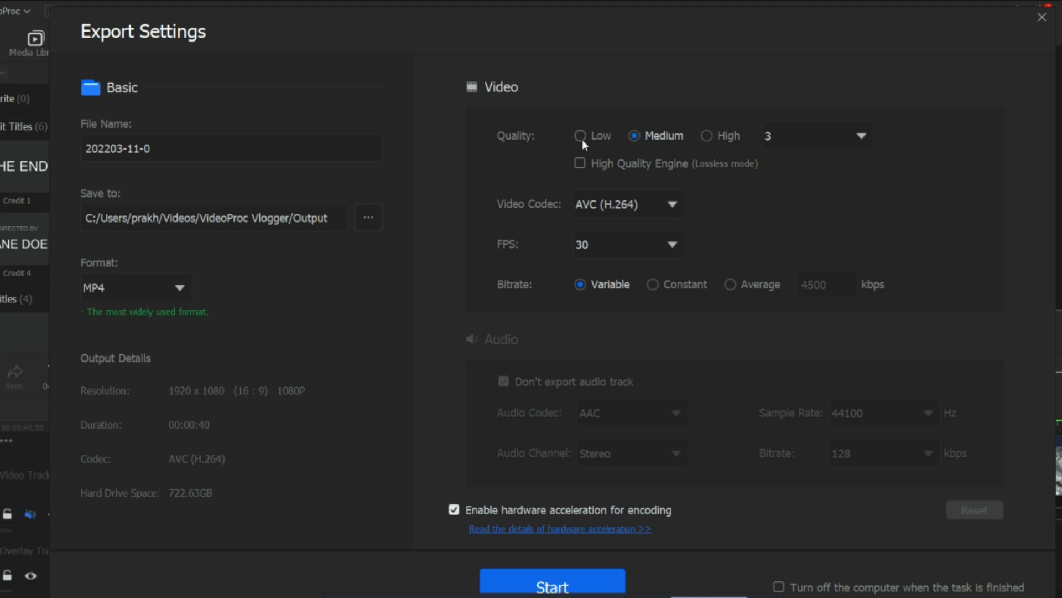
click(707, 135)
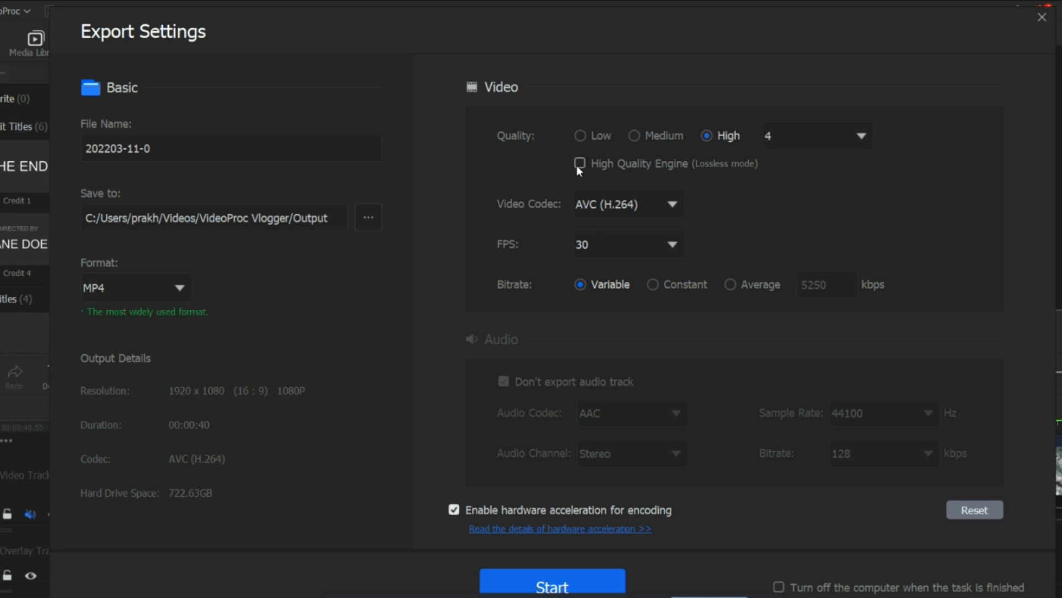
mouse_move(627, 380)
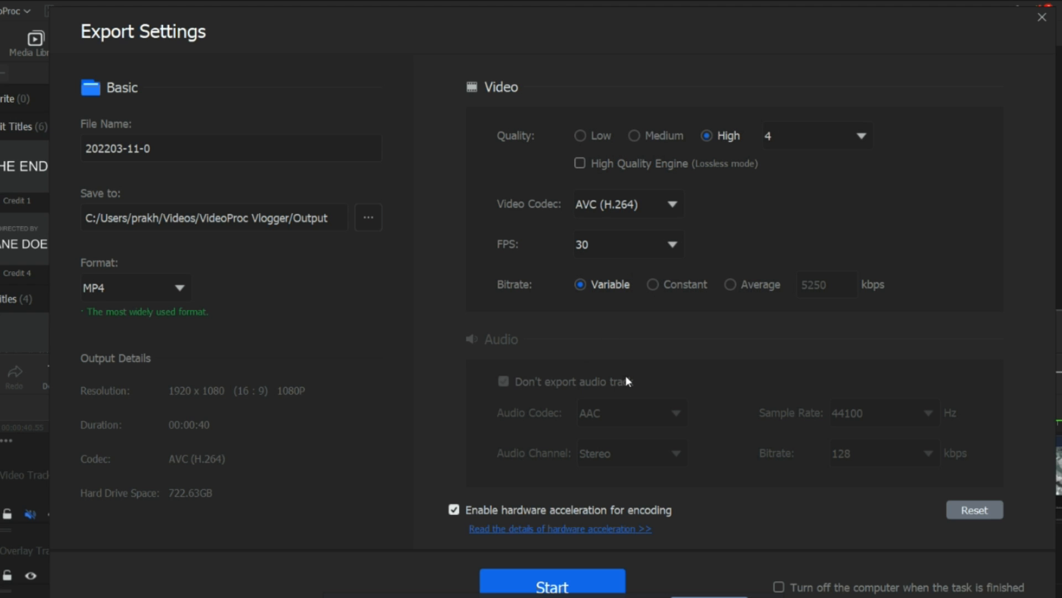
mouse_move(941, 470)
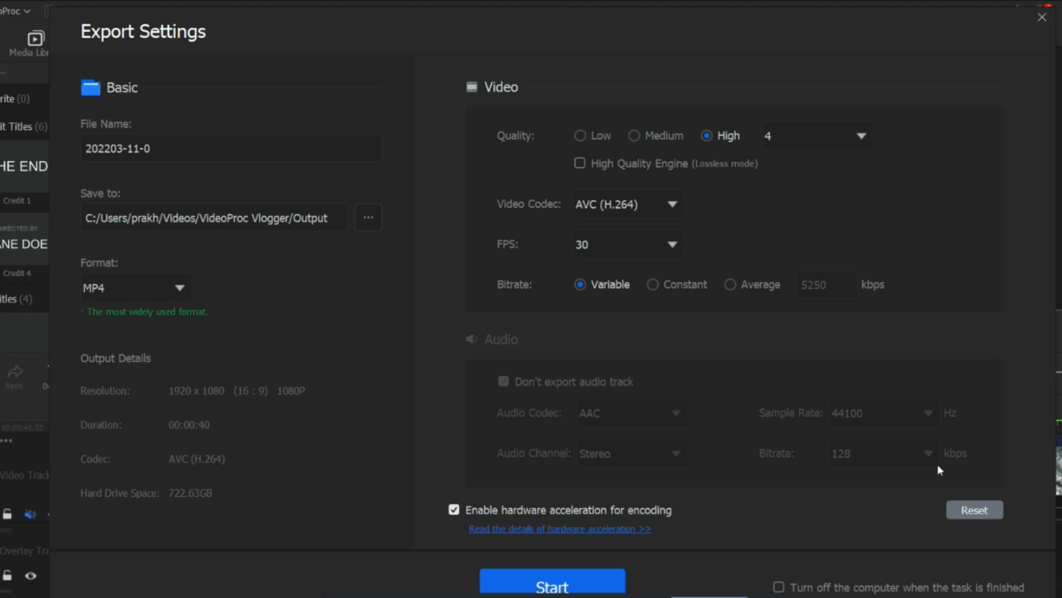
mouse_move(698, 588)
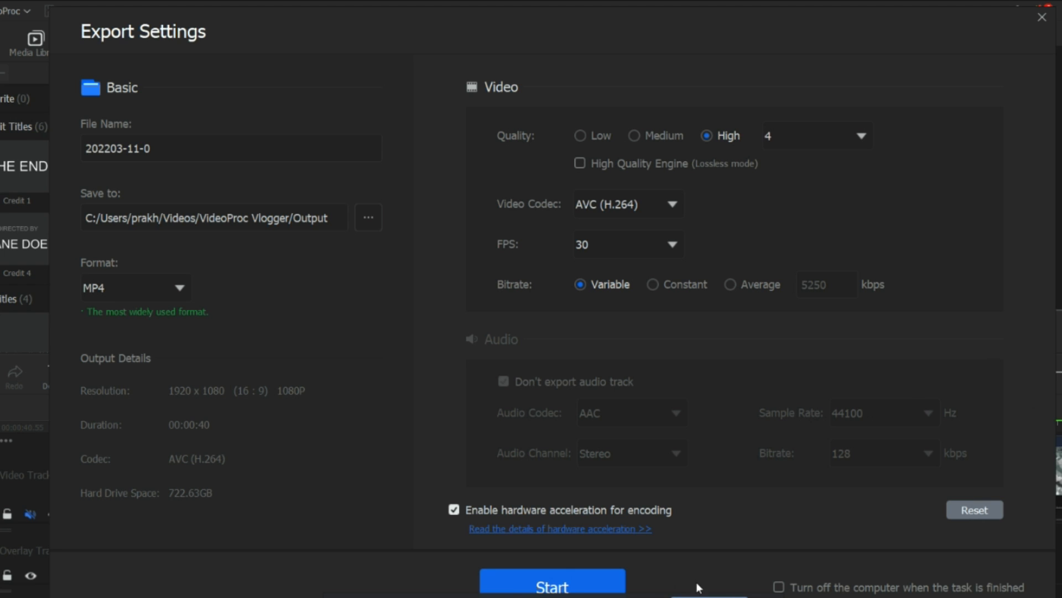
mouse_move(425, 195)
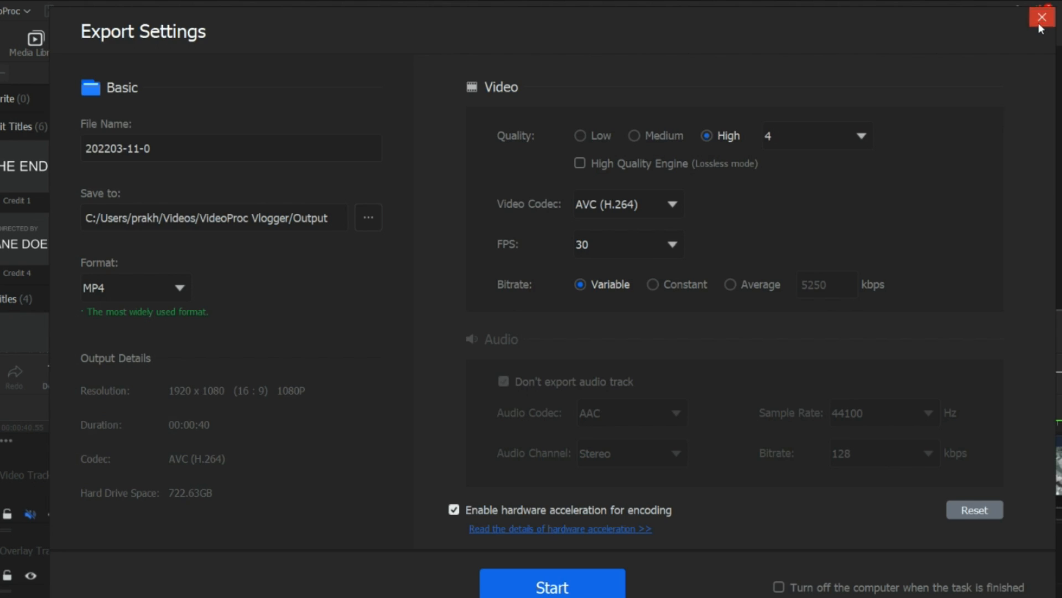
Close the Export Settings dialog to return to the timeline
click(1042, 17)
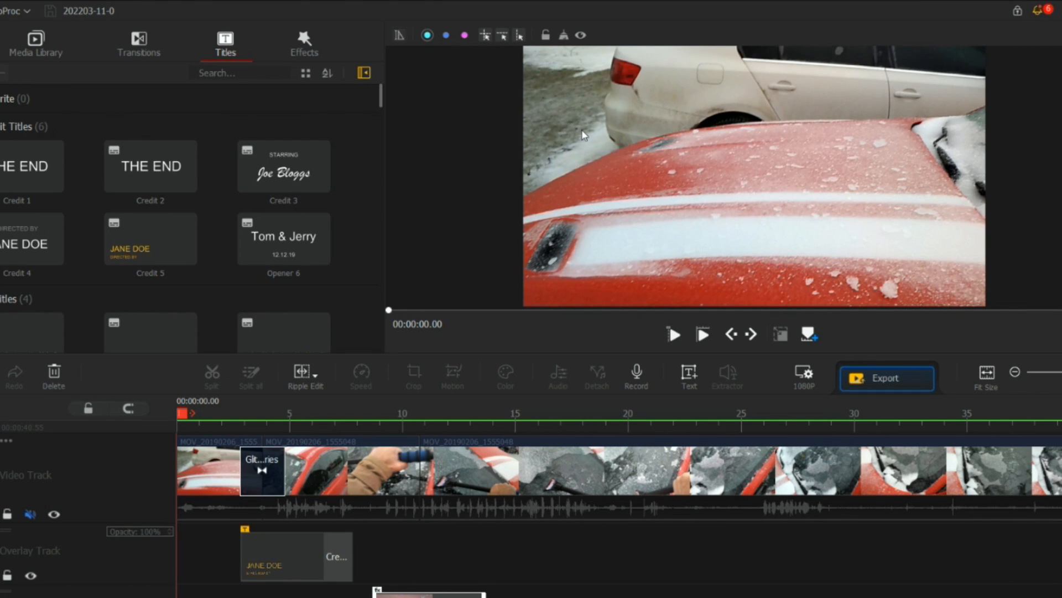
mouse_move(1006, 200)
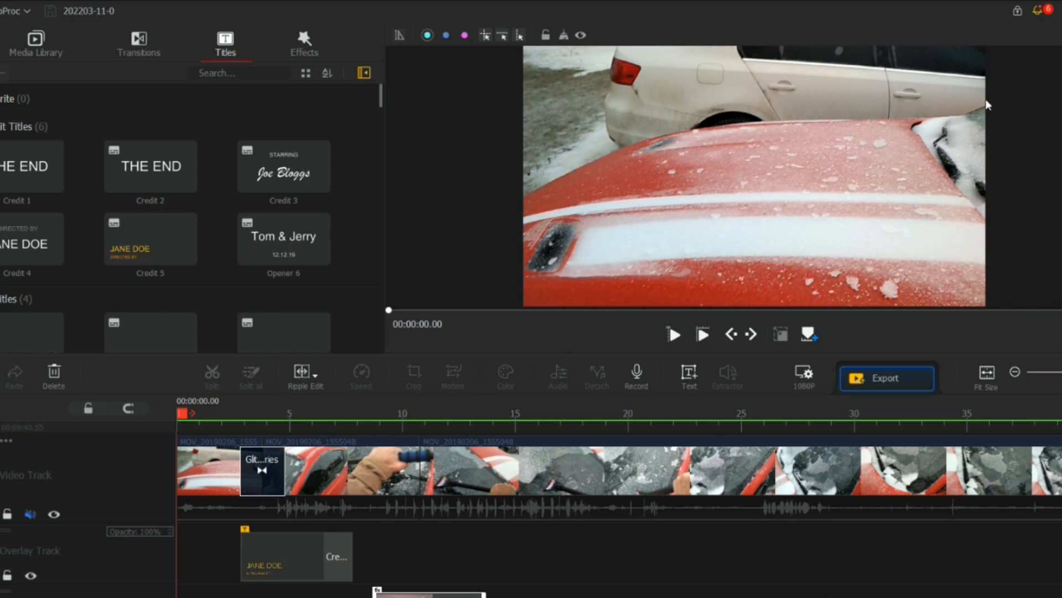
mouse_move(1009, 372)
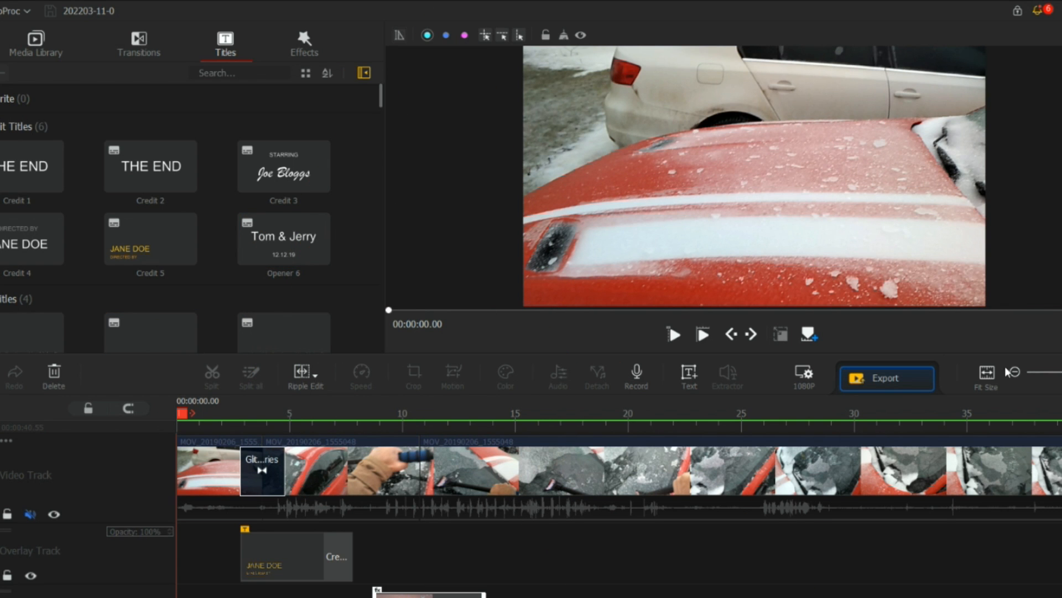